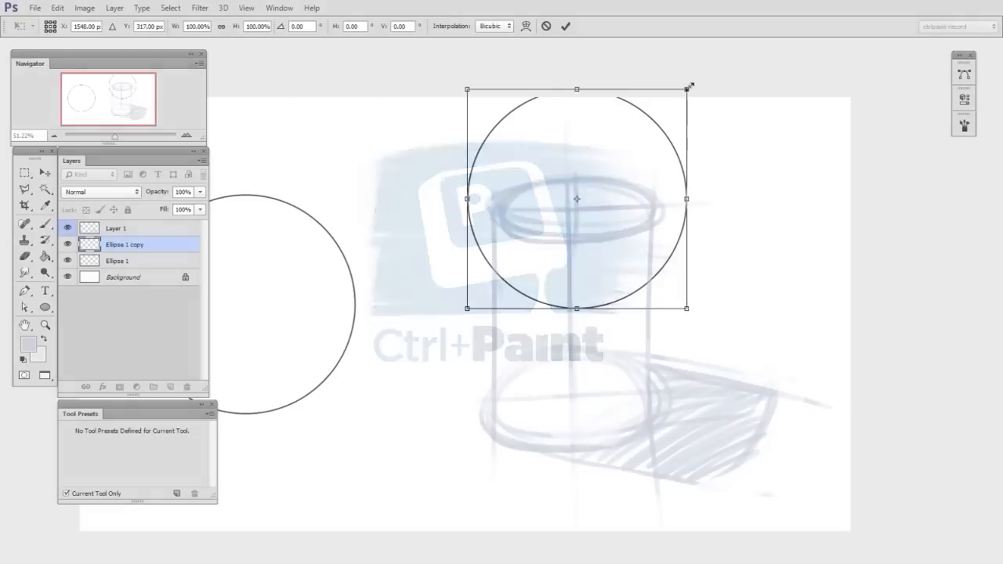
Shrink the circle copy to fit over the cylinder's top ellipse.
left_click_drag(688, 88, 680, 101)
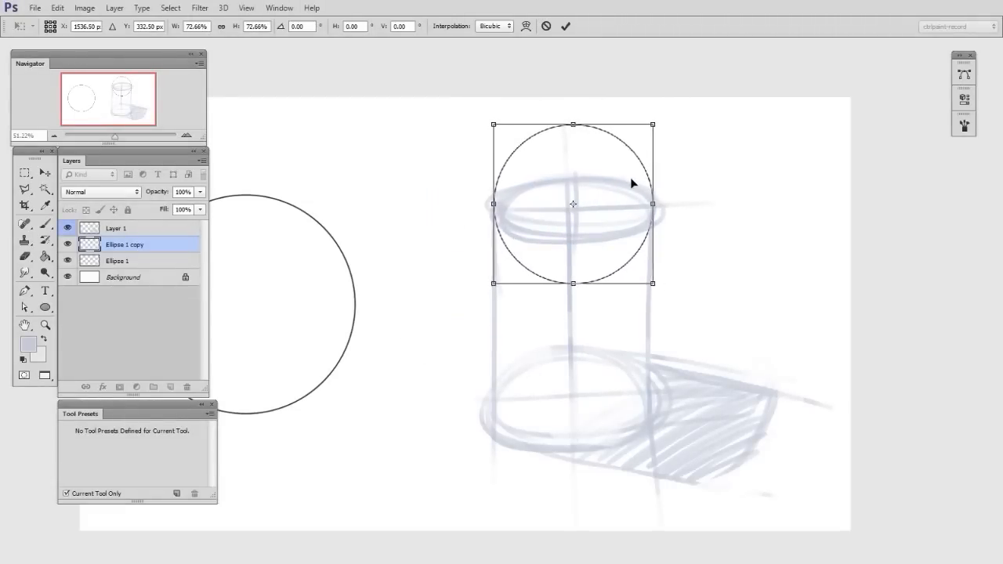
left_click_drag(652, 124, 656, 123)
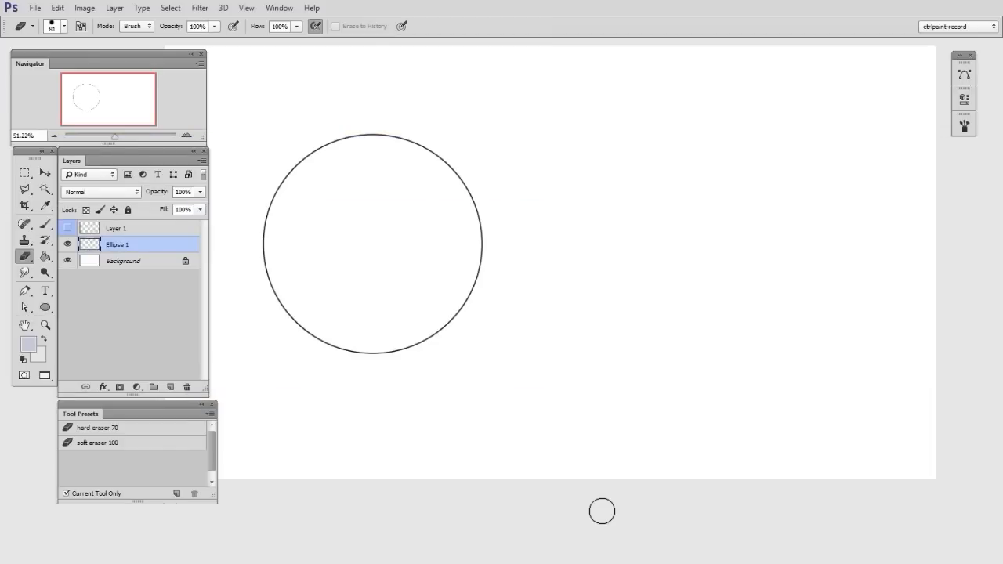
Select the Move tool and enter Free Transform on the Ellipse 1 circle.
left_click(25, 171)
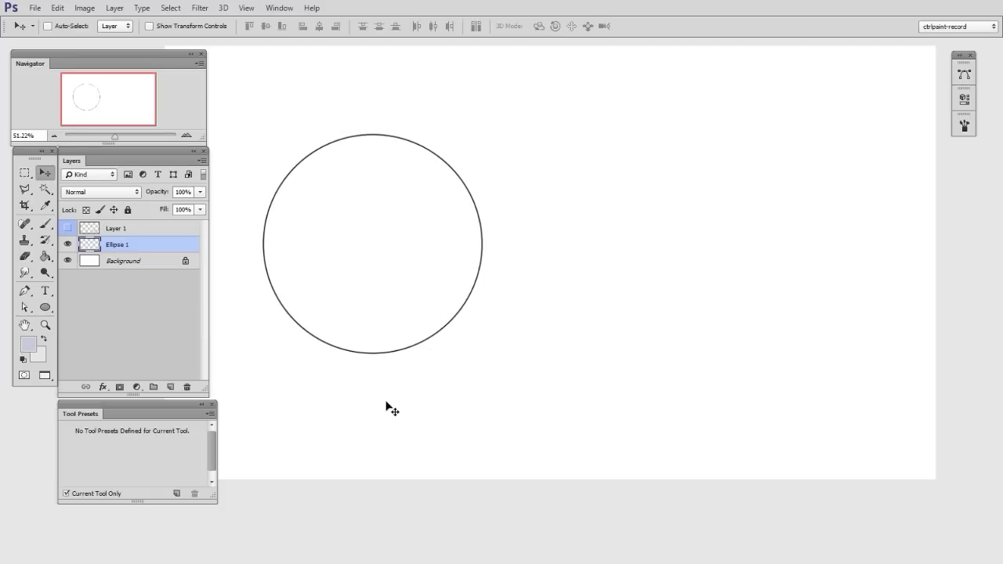
key("ctrl+t")
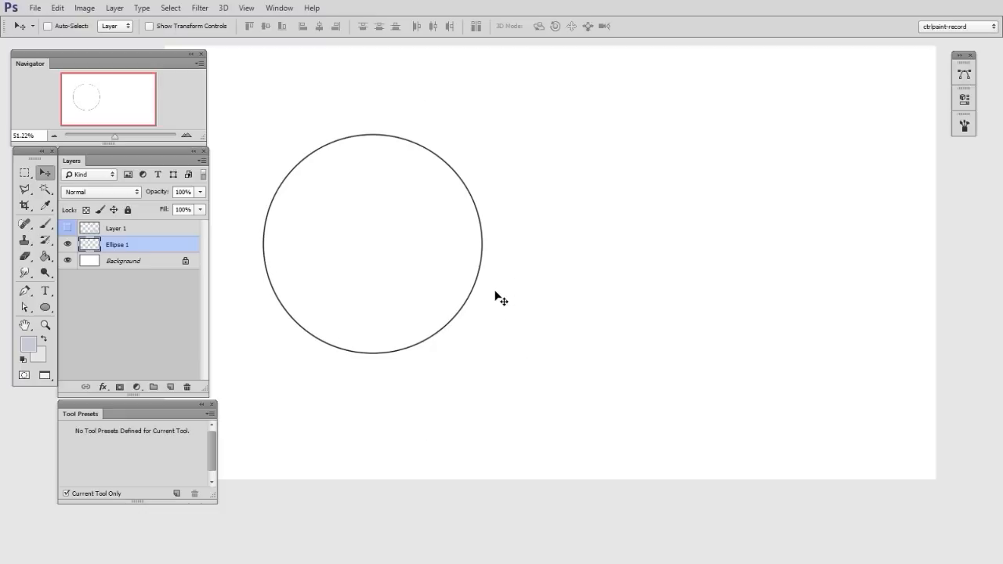
mouse_move(476, 328)
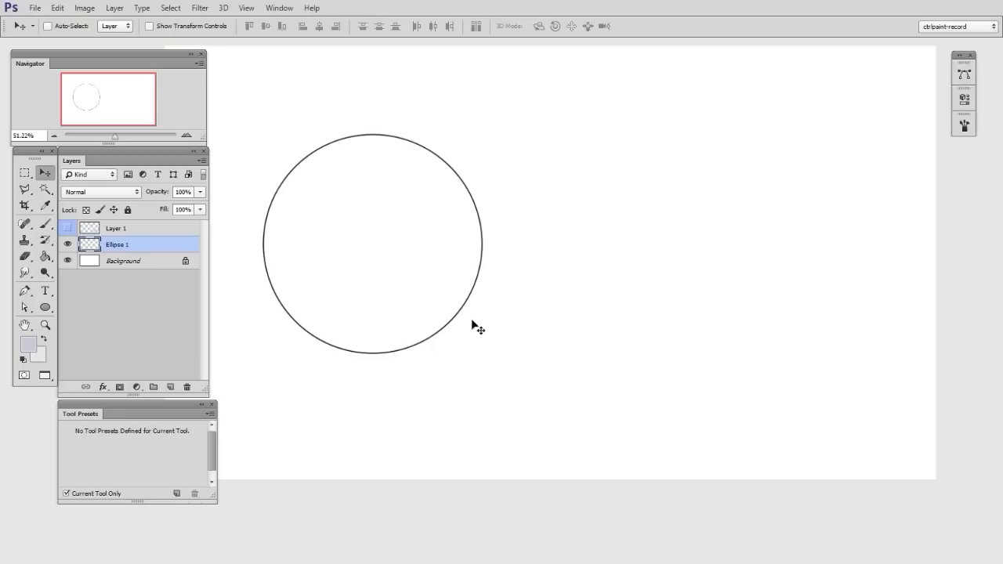
key("ctrl+t")
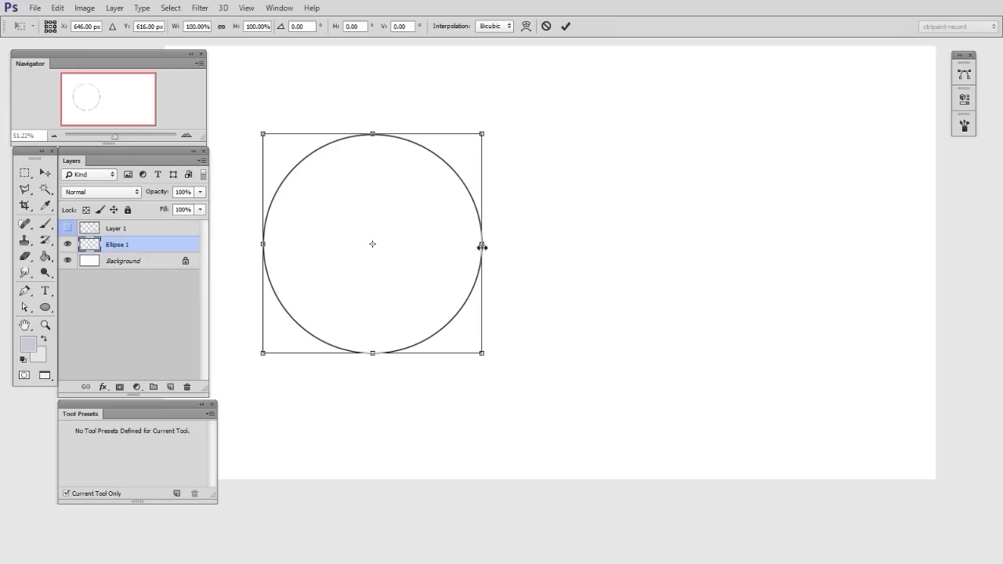
mouse_move(470, 278)
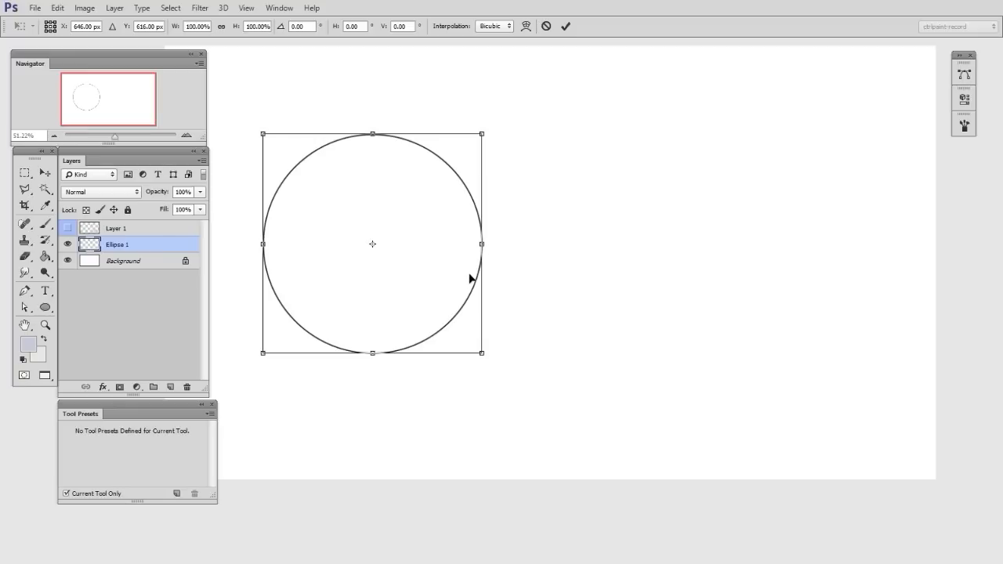
mouse_move(379, 251)
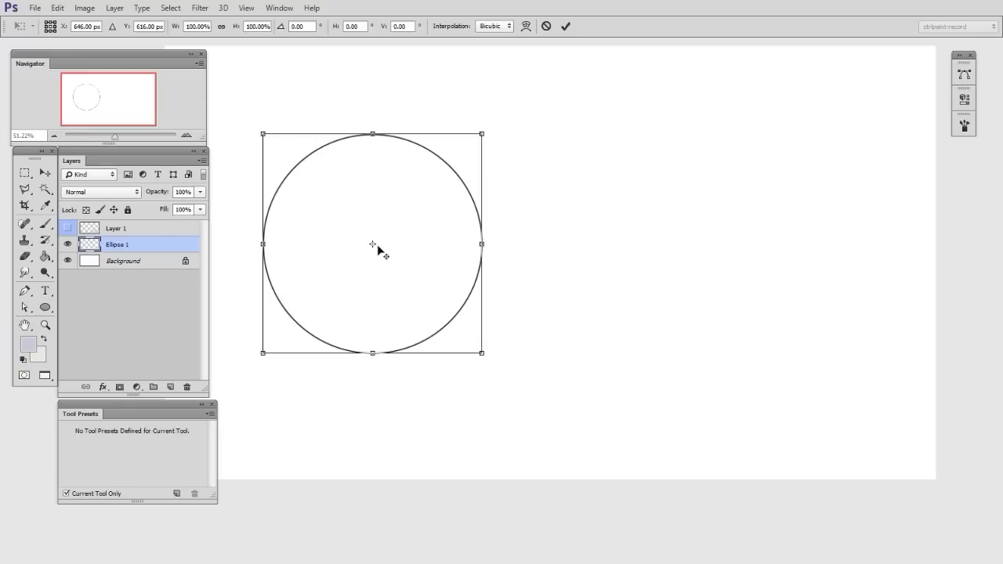
mouse_move(483, 243)
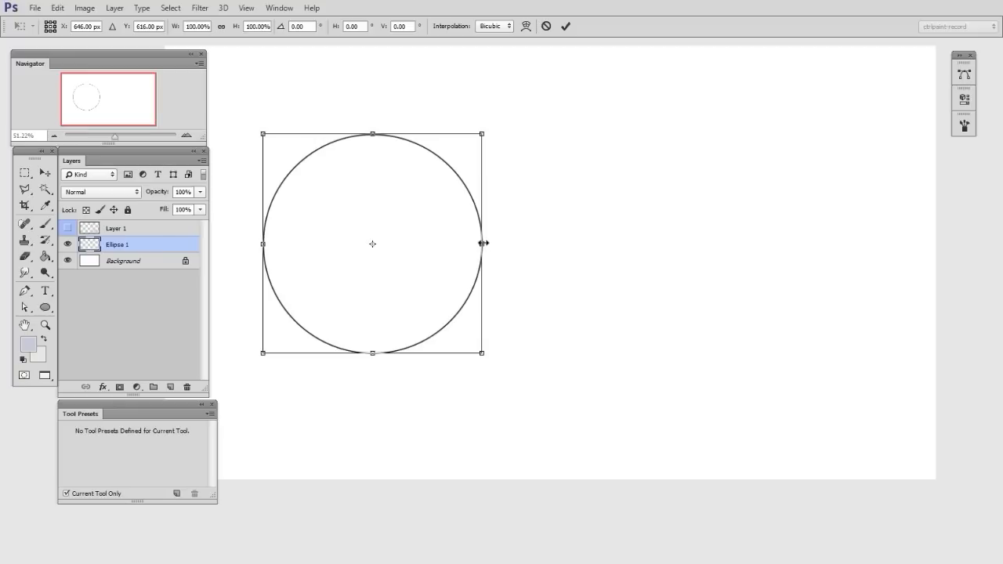
Drag the side handles to make the circle a tall ellipse, about 82% wide and 128% high.
left_click_drag(482, 243, 505, 243)
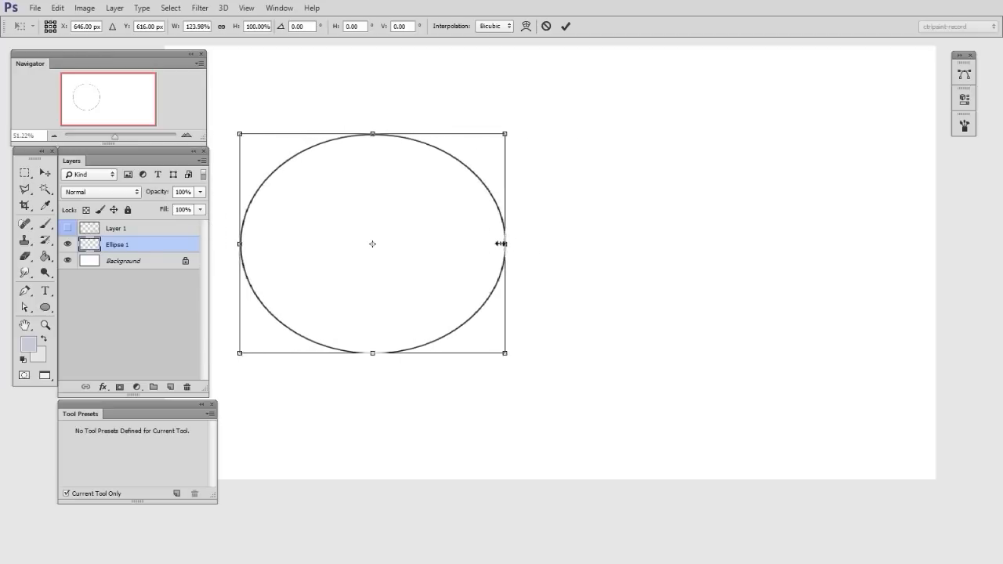
left_click_drag(504, 243, 468, 253)
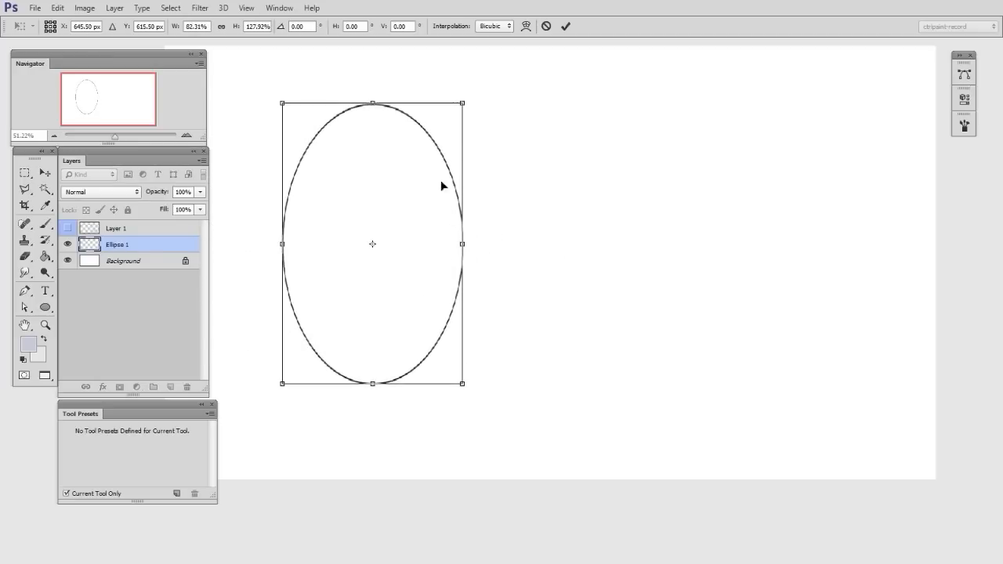
mouse_move(534, 447)
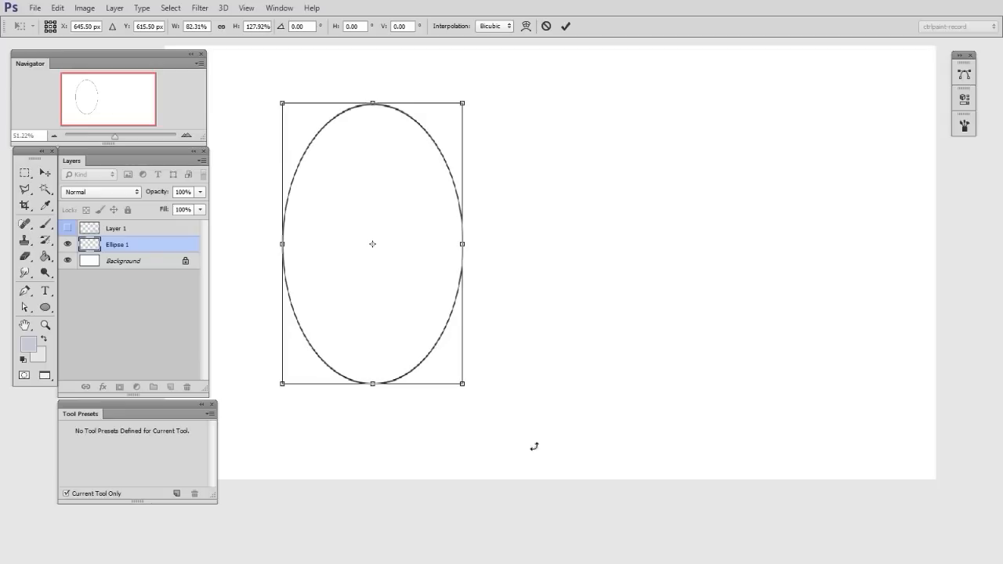
mouse_move(488, 516)
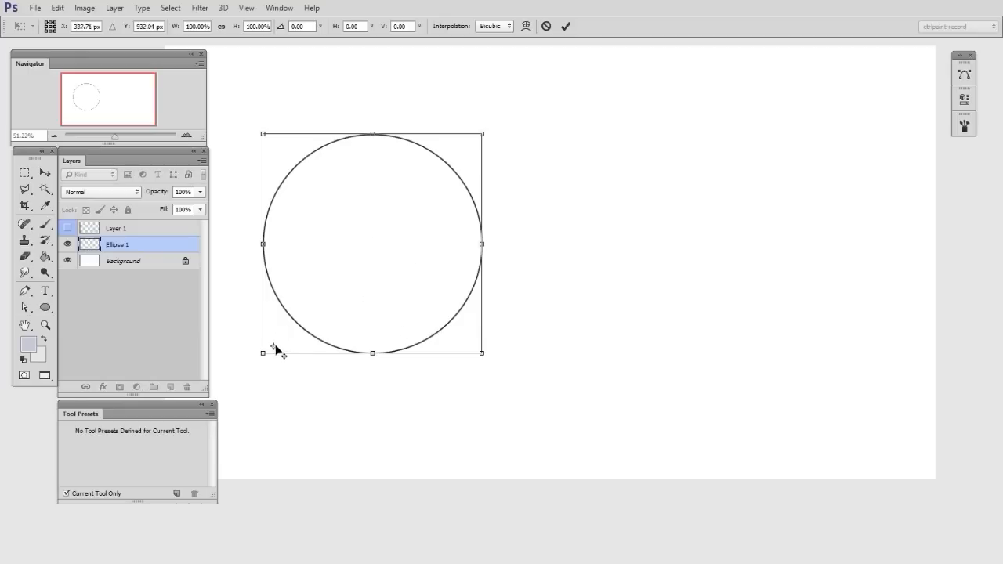
mouse_move(384, 311)
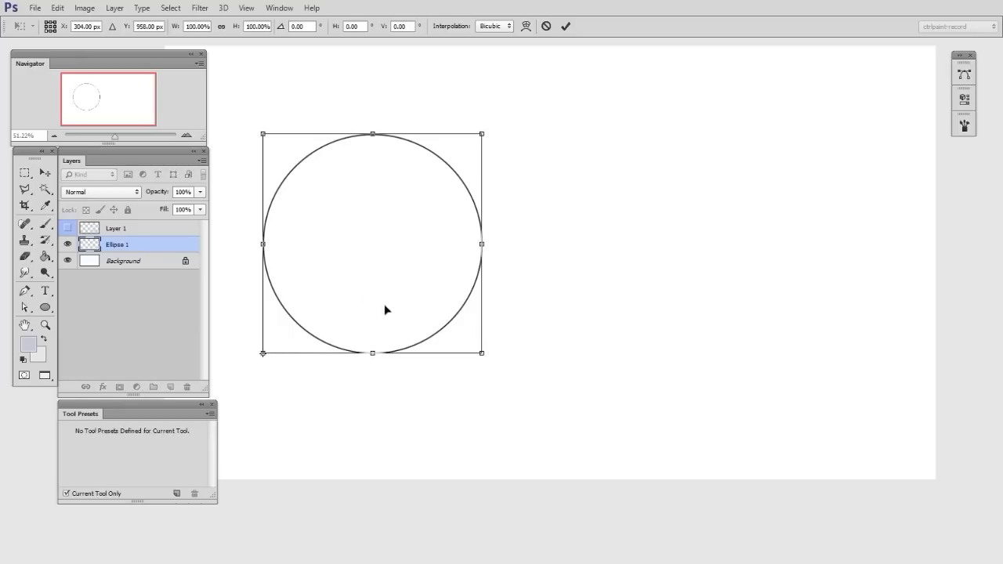
Trial-stretch the circle wider and taller from its centre, ending back at 100% width and height.
left_click_drag(482, 134, 435, 102)
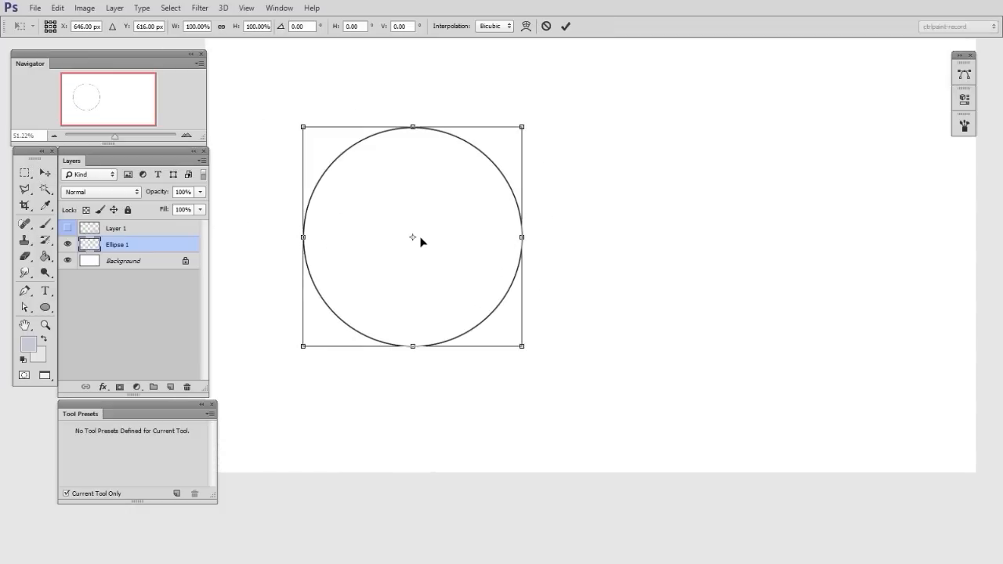
mouse_move(475, 160)
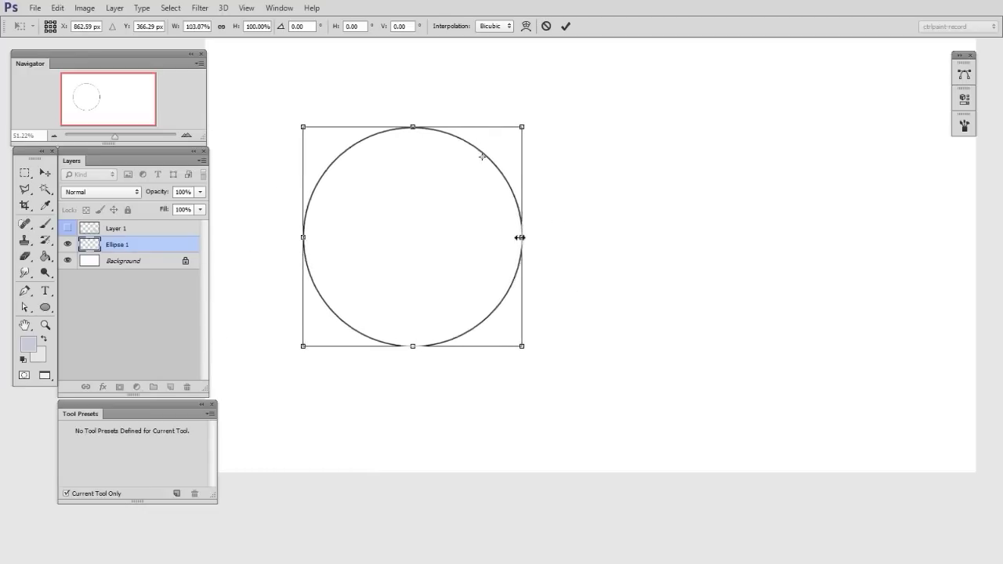
left_click_drag(521, 237, 539, 238)
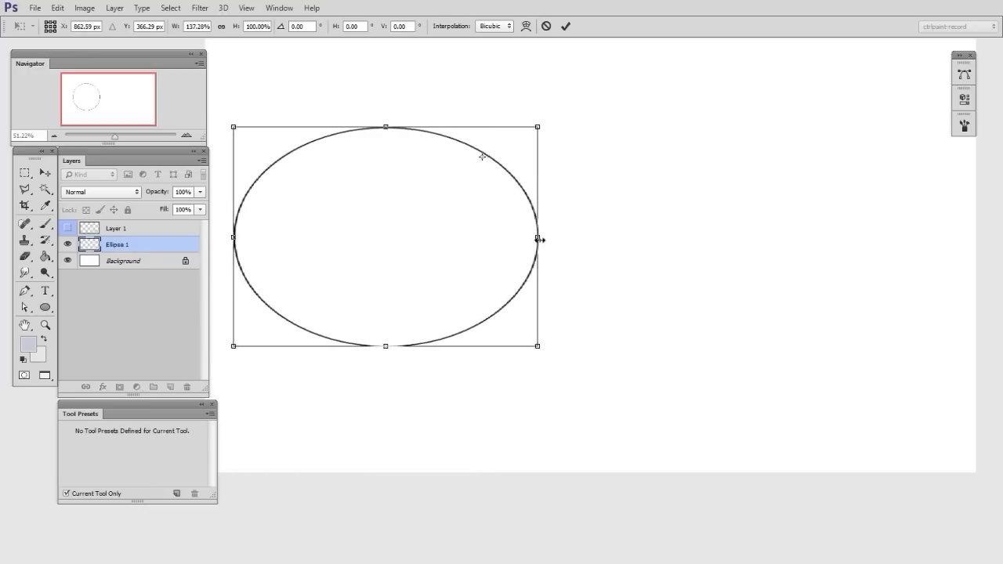
left_click_drag(233, 237, 212, 237)
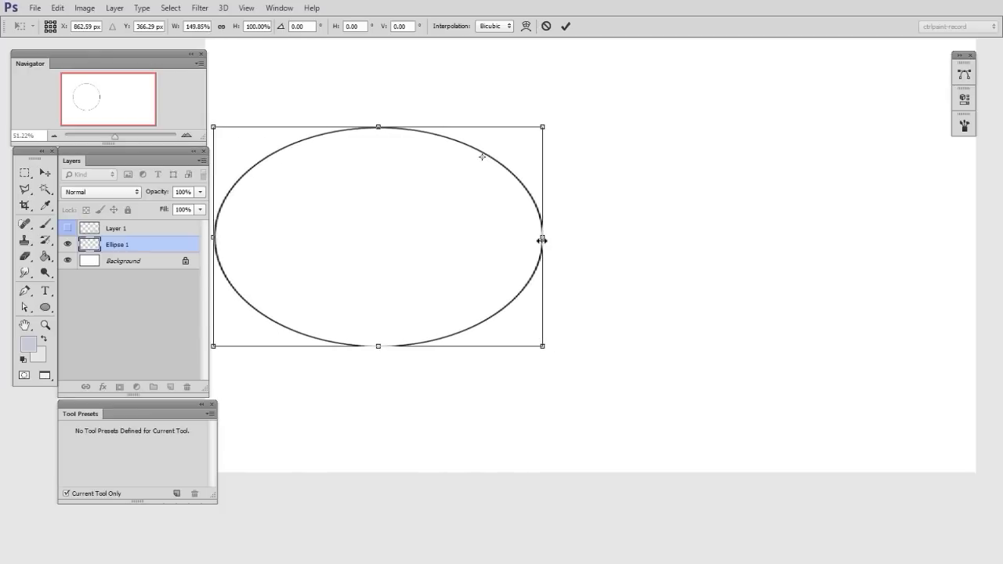
left_click_drag(213, 239, 280, 239)
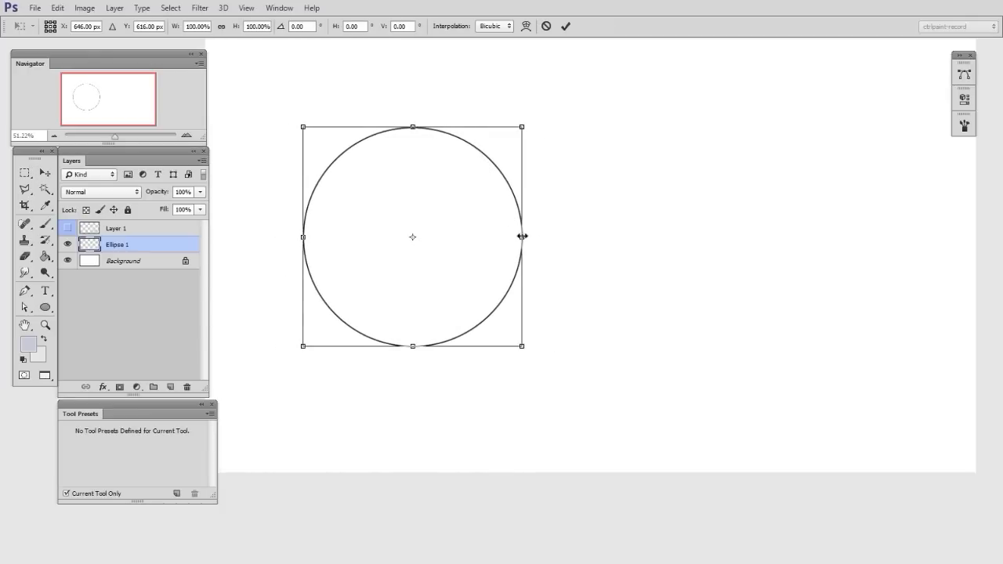
left_click_drag(522, 237, 553, 236)
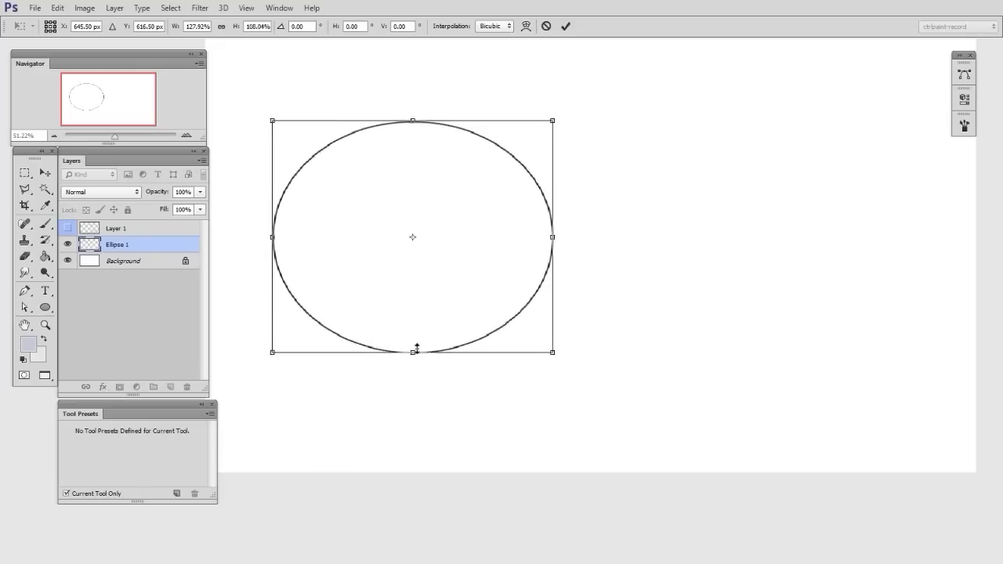
left_click_drag(416, 351, 416, 330)
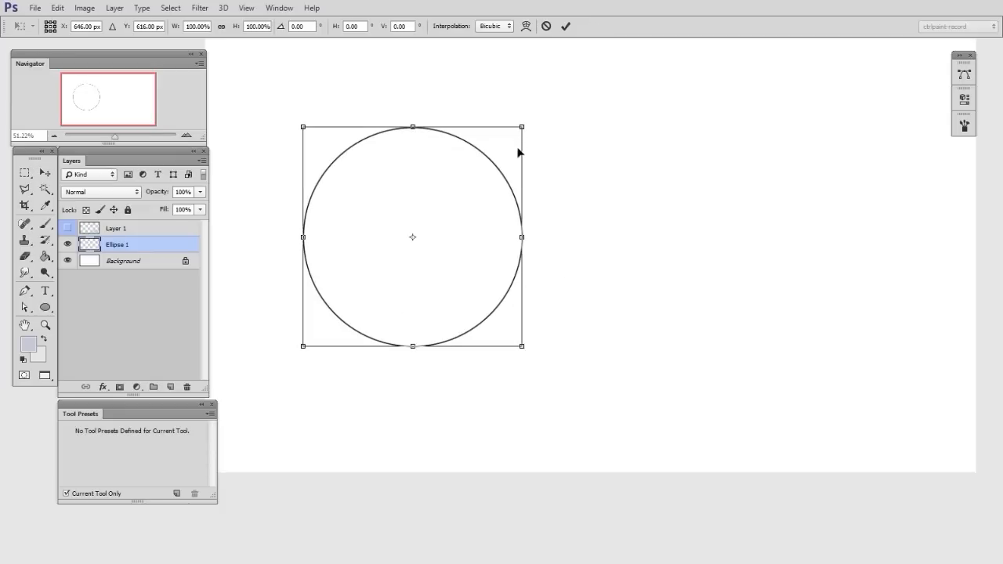
mouse_move(506, 169)
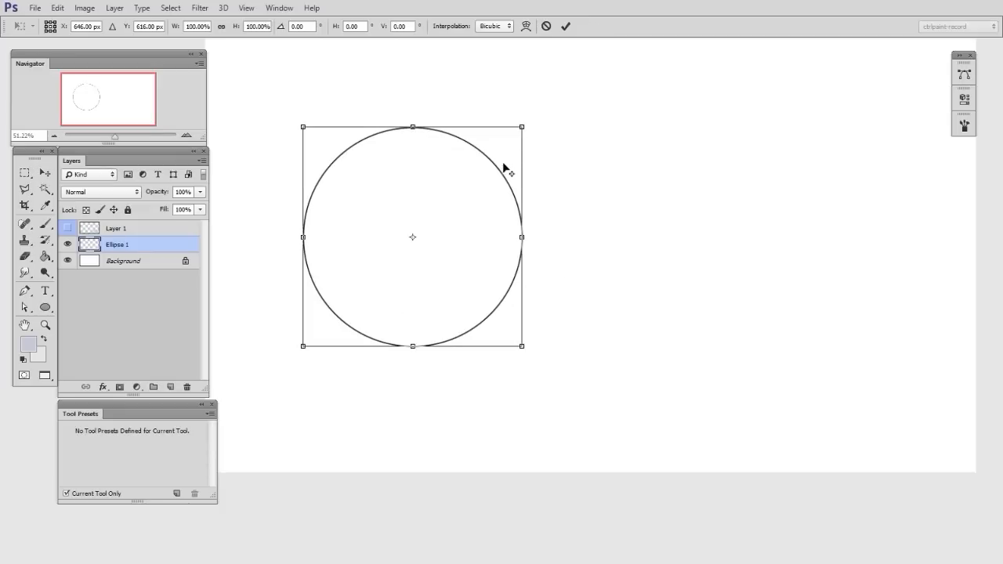
left_click_drag(521, 127, 517, 133)
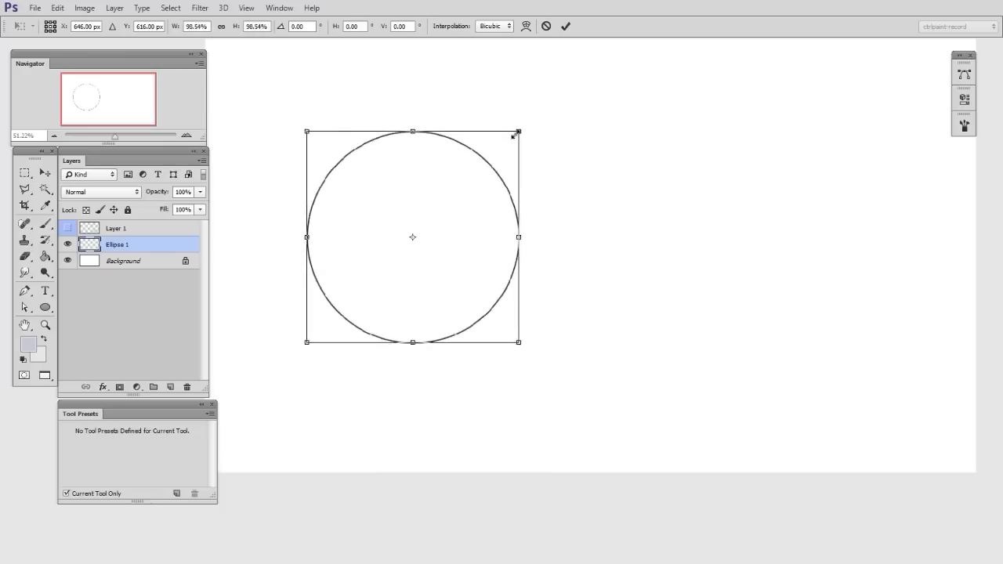
left_click_drag(517, 132, 561, 103)
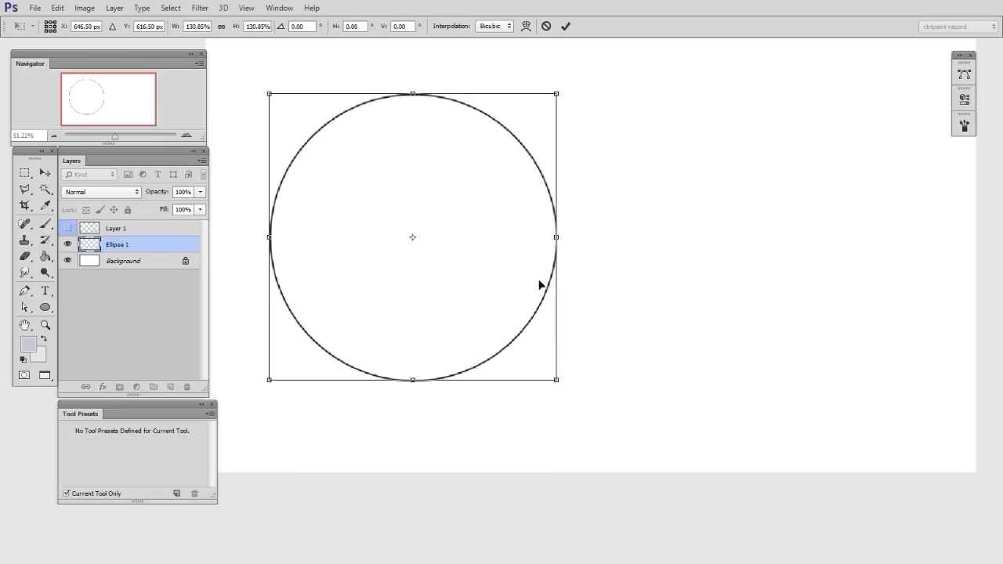
mouse_move(550, 286)
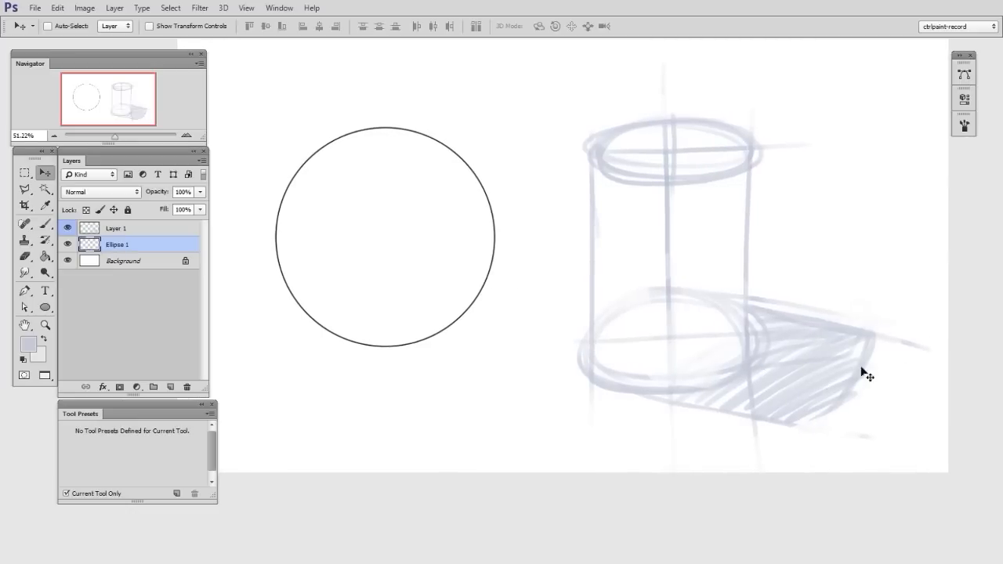
mouse_move(639, 225)
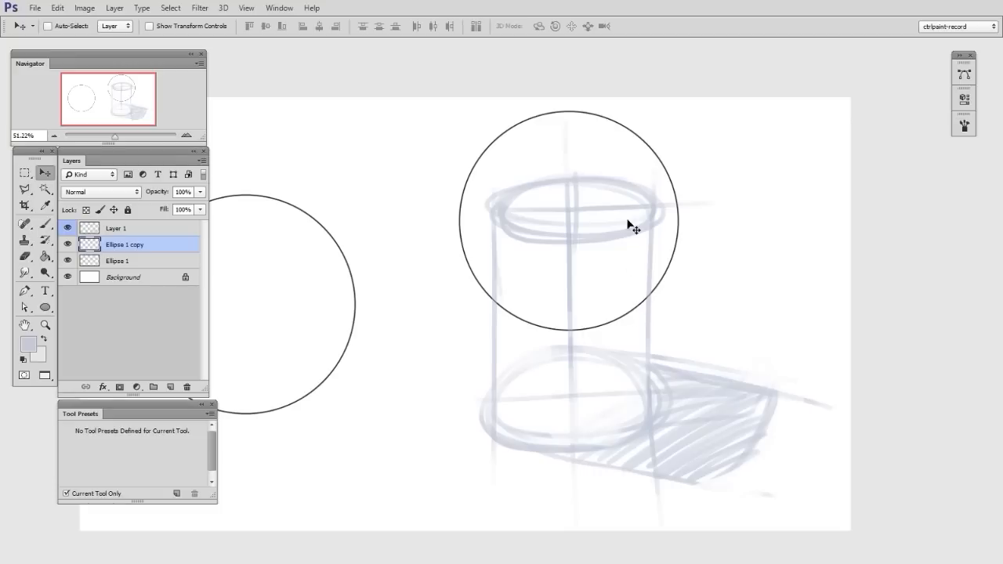
Shrink the copied circle with Free Transform to match the cylinder's width.
key("ctrl+t")
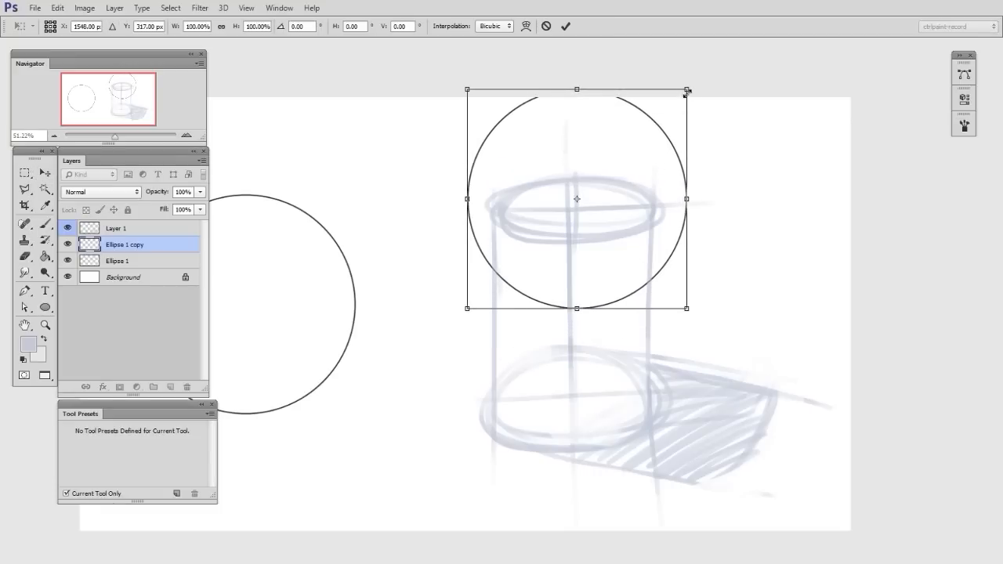
left_click_drag(688, 90, 671, 103)
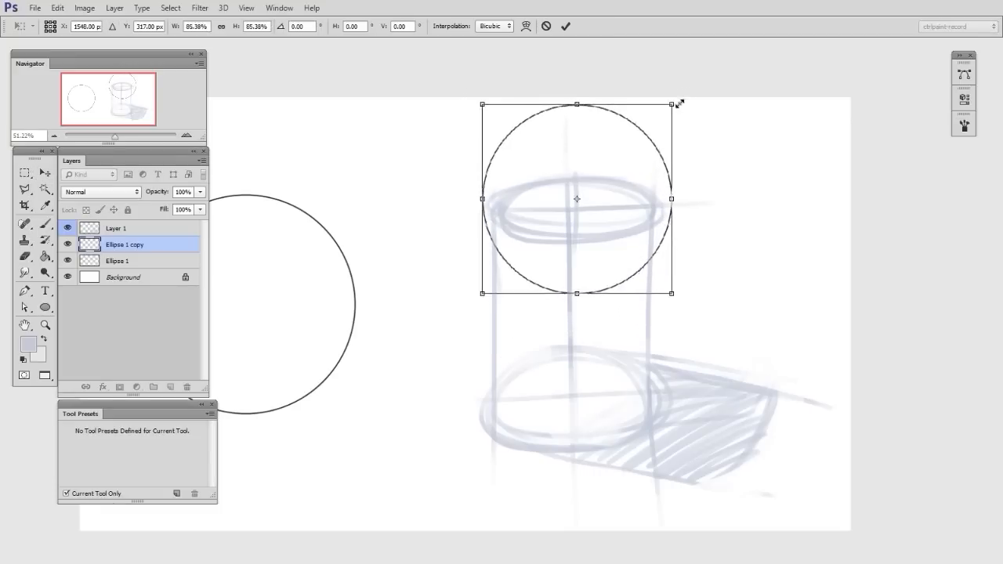
left_click_drag(671, 103, 654, 123)
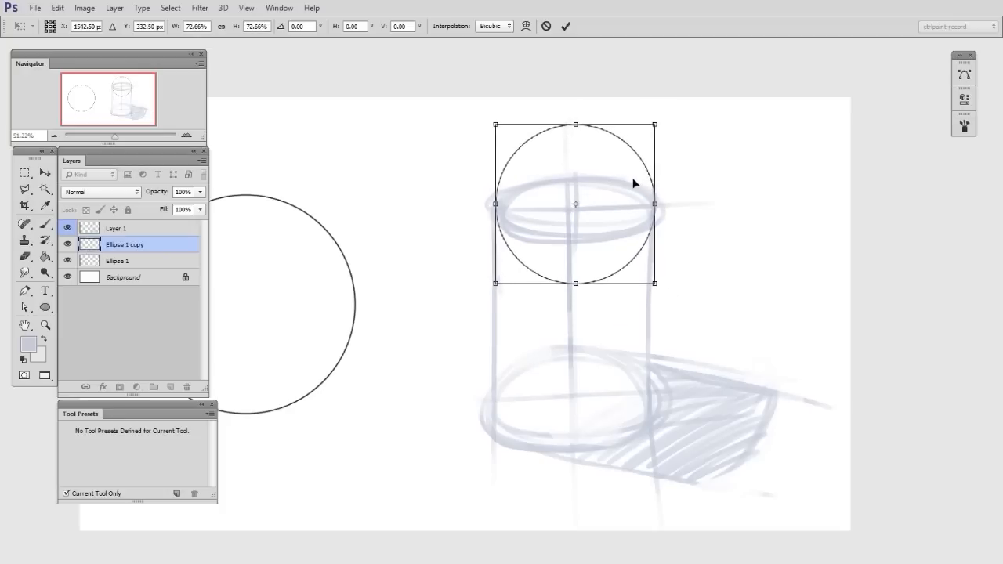
left_click_drag(655, 126, 655, 122)
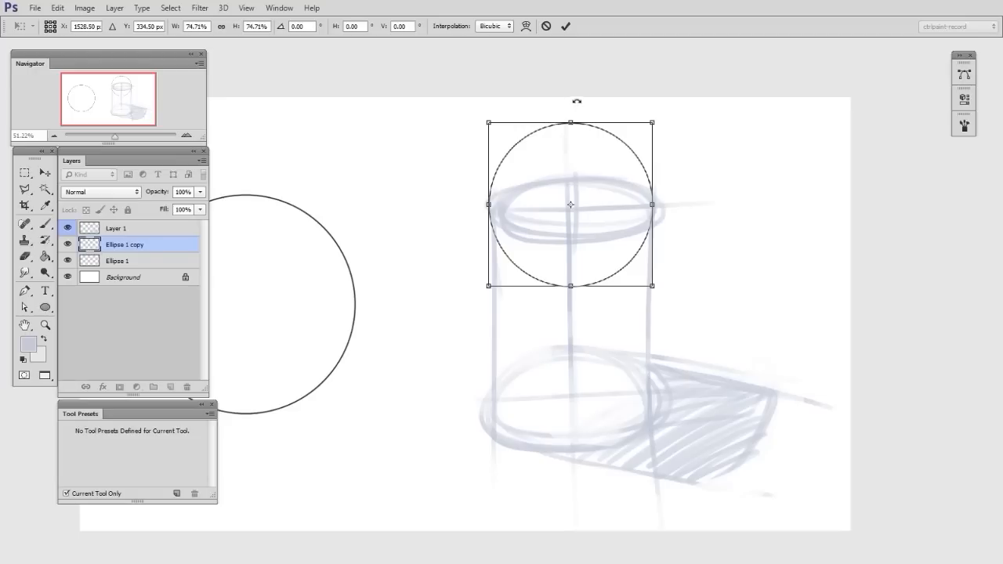
Flatten the copy into a wide ellipse over the cylinder's top and commit.
left_click_drag(570, 124, 570, 150)
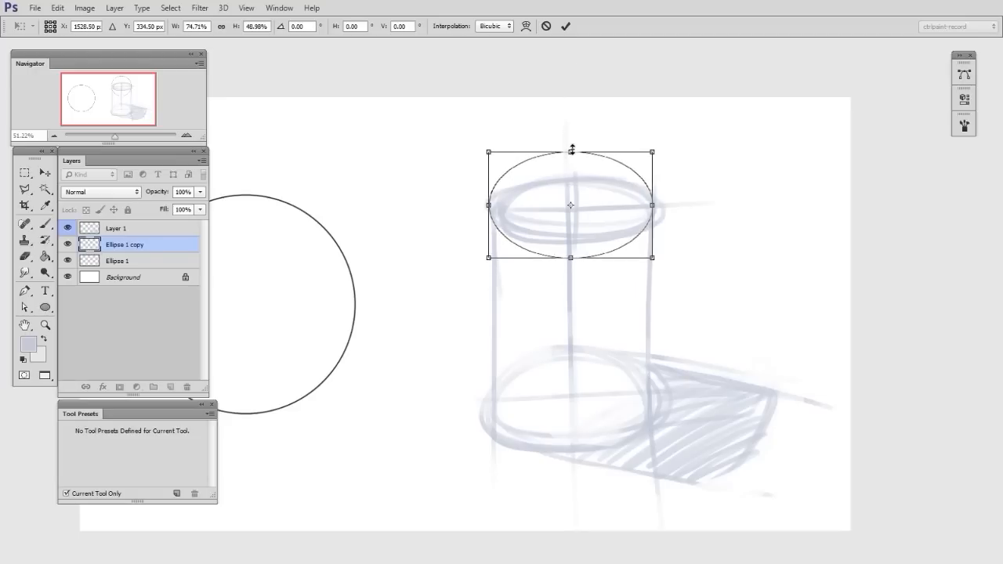
left_click_drag(571, 151, 571, 178)
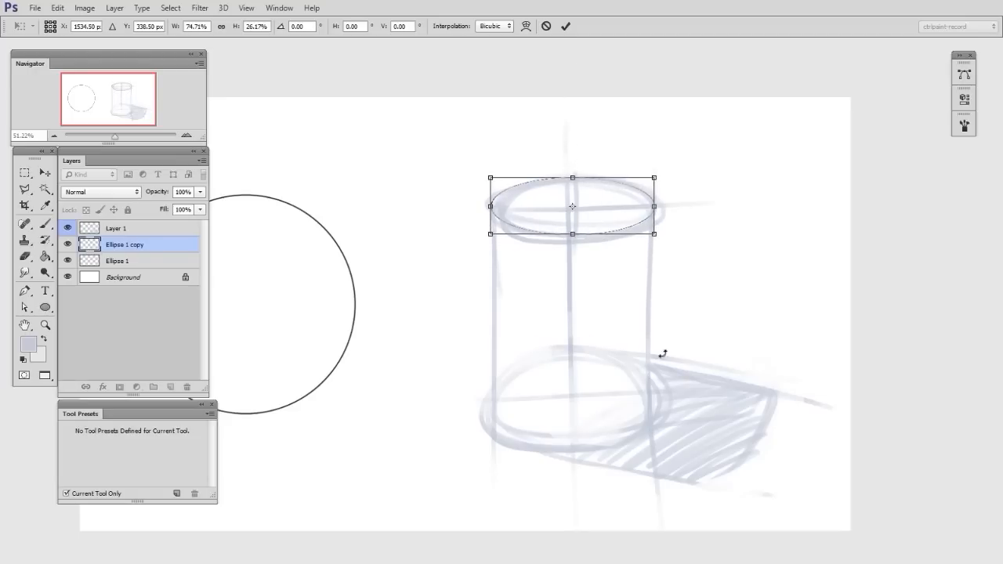
mouse_move(631, 294)
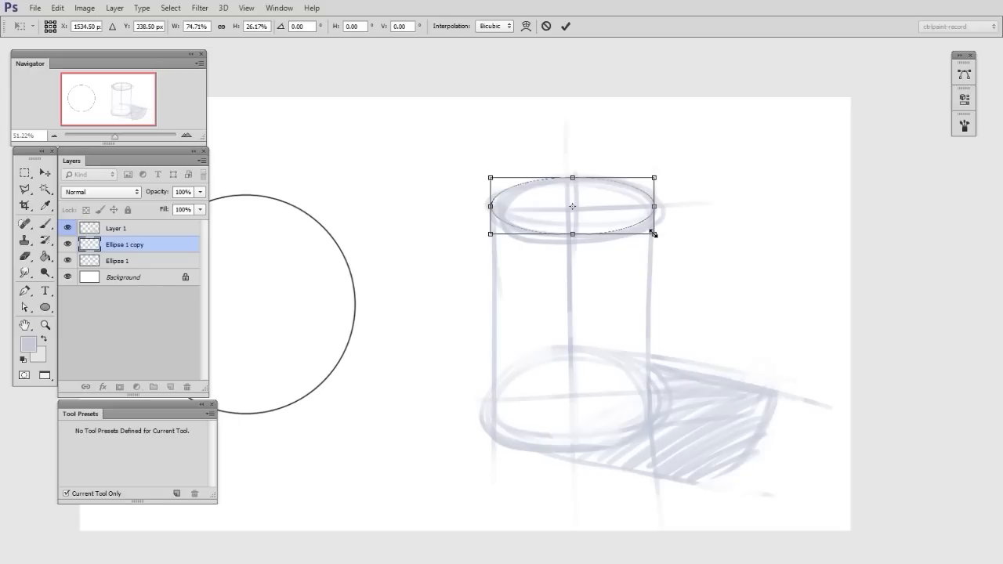
left_click_drag(653, 233, 661, 237)
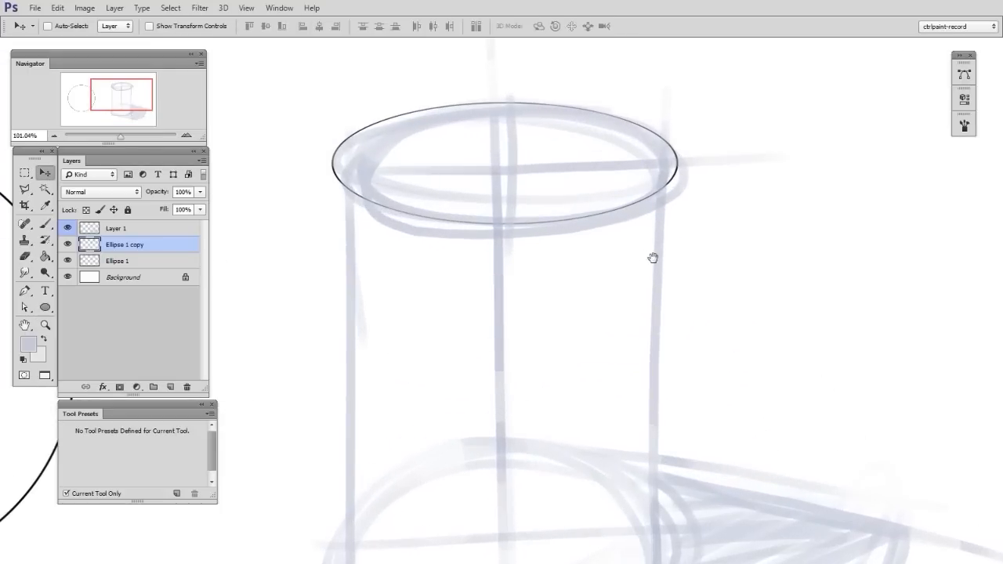
Select Layer 1 to adjust the sketch, then return to the top ellipse's layer.
left_click(115, 228)
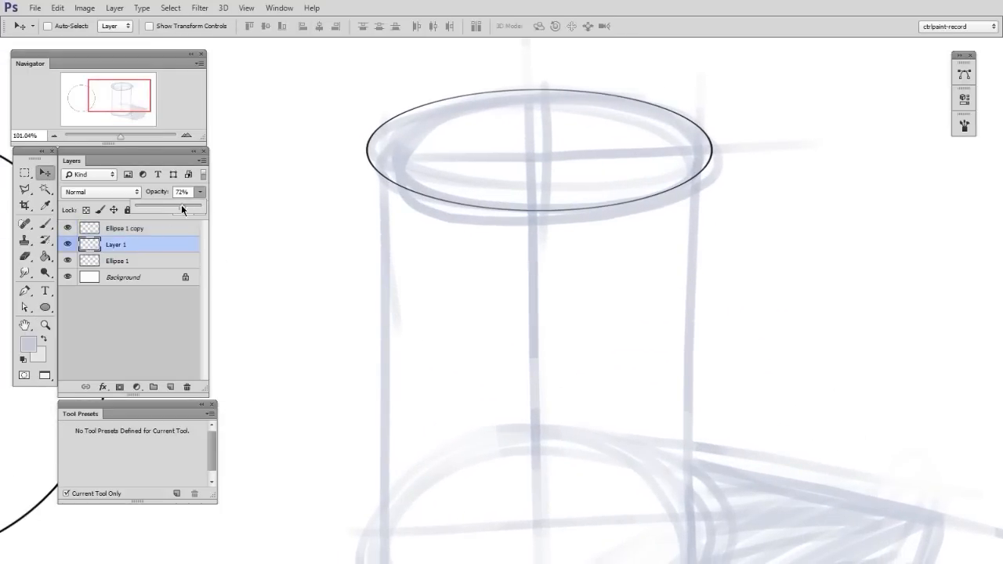
left_click(124, 228)
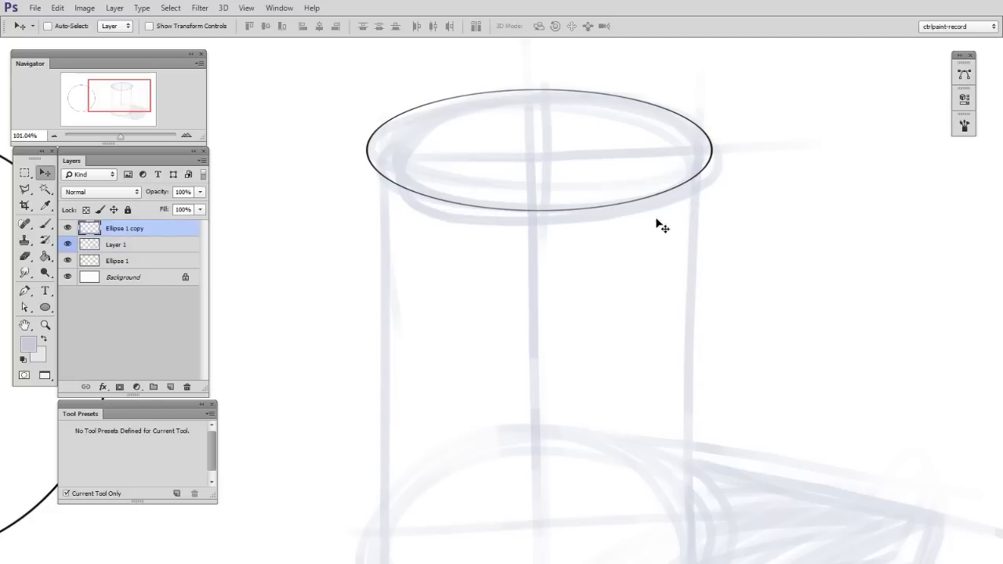
mouse_move(624, 241)
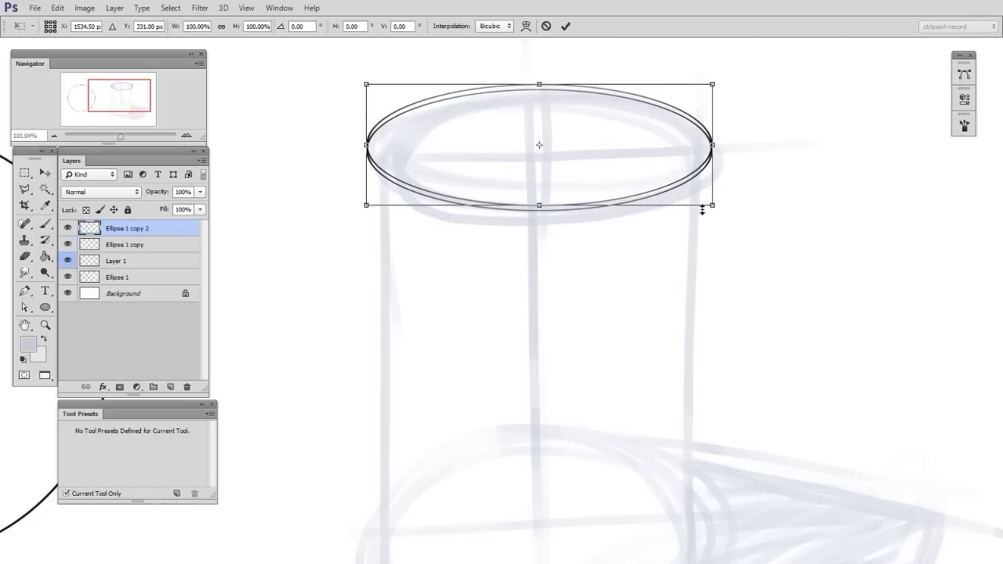
mouse_move(711, 204)
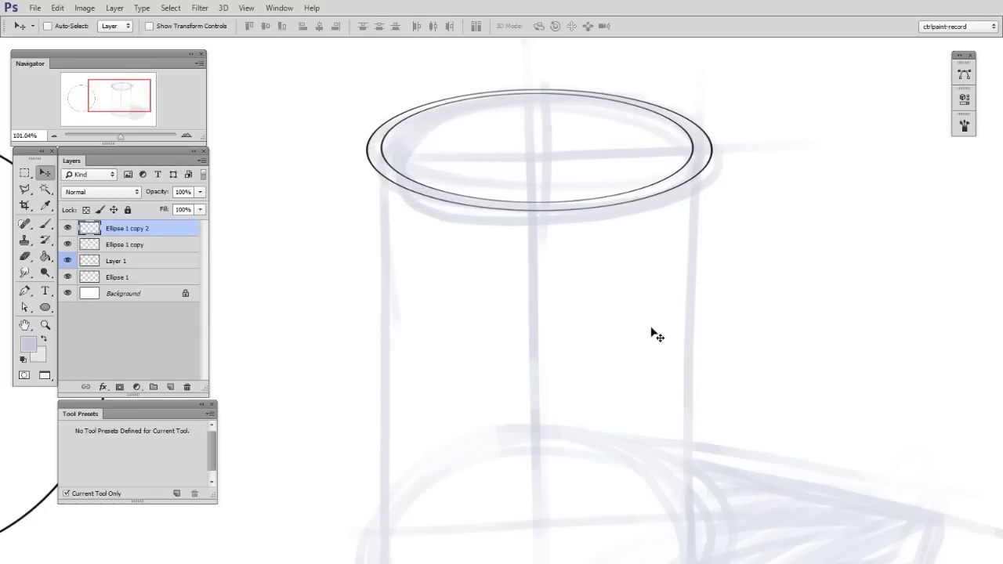
left_click(45, 325)
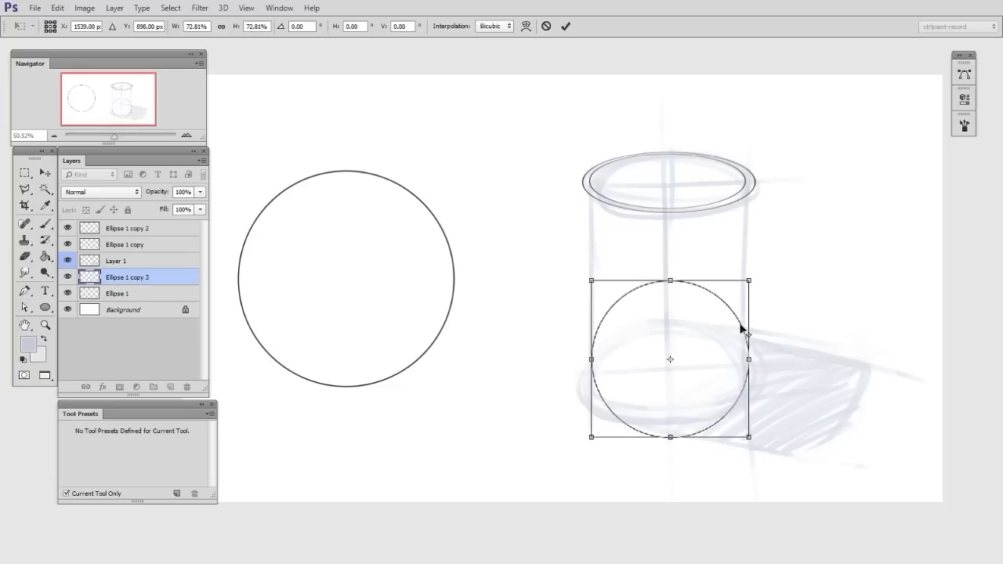
Scale the base ellipse copy down to the cylinder base's width.
left_click_drag(670, 280, 663, 316)
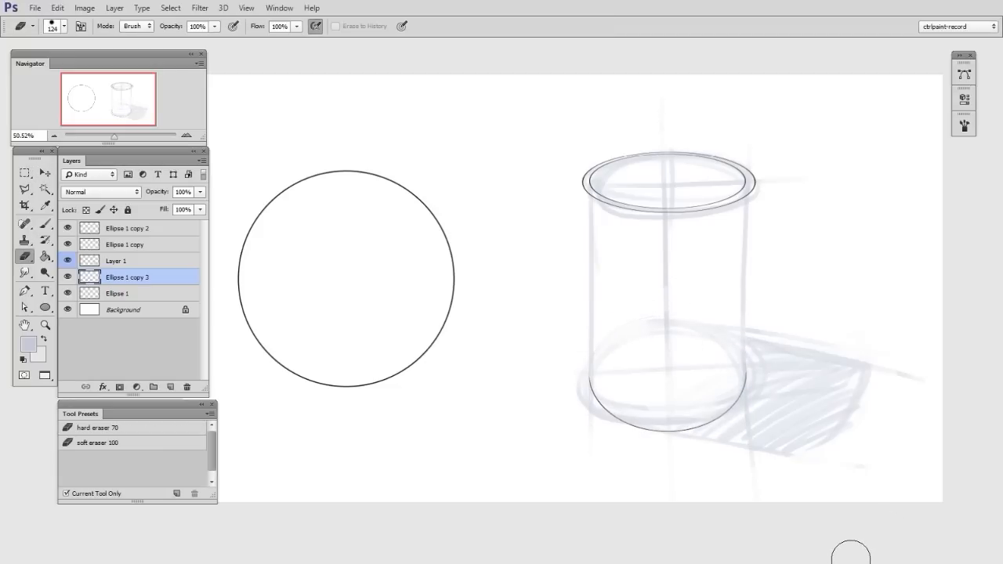
mouse_move(787, 551)
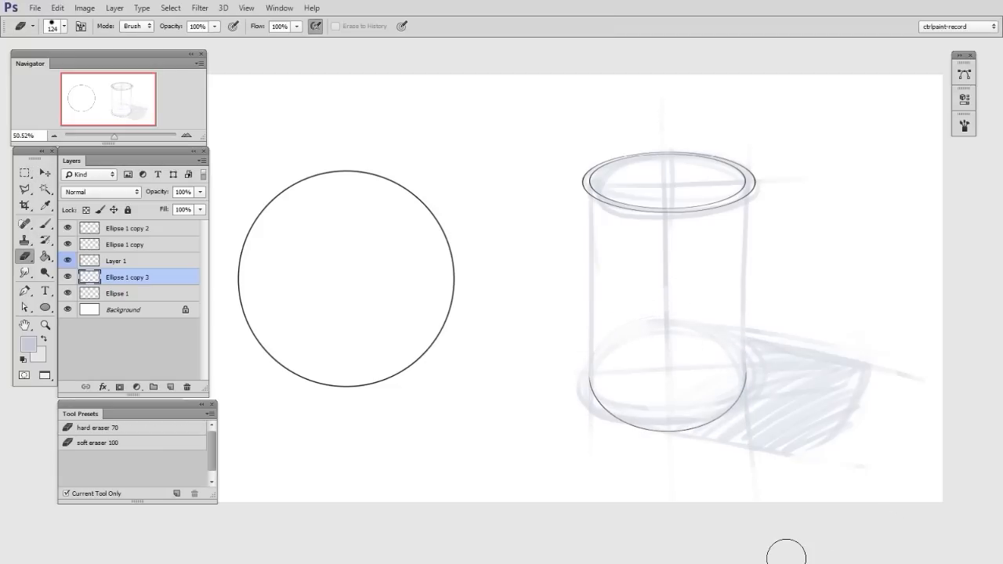